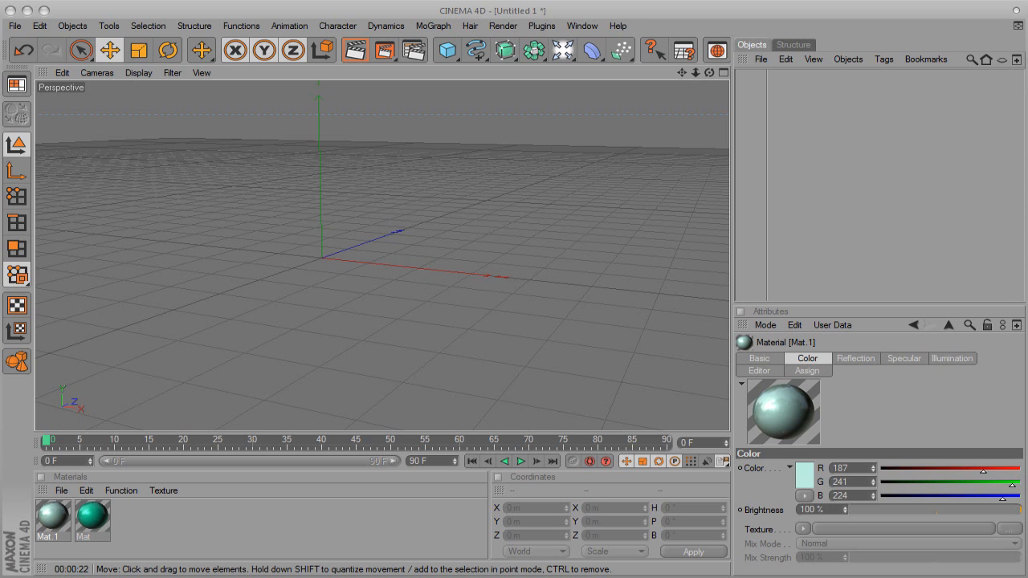
Add a MoGraph Text Object as default extruded 3D text.
{"action": "left_click", "coordinate": [434, 26]}
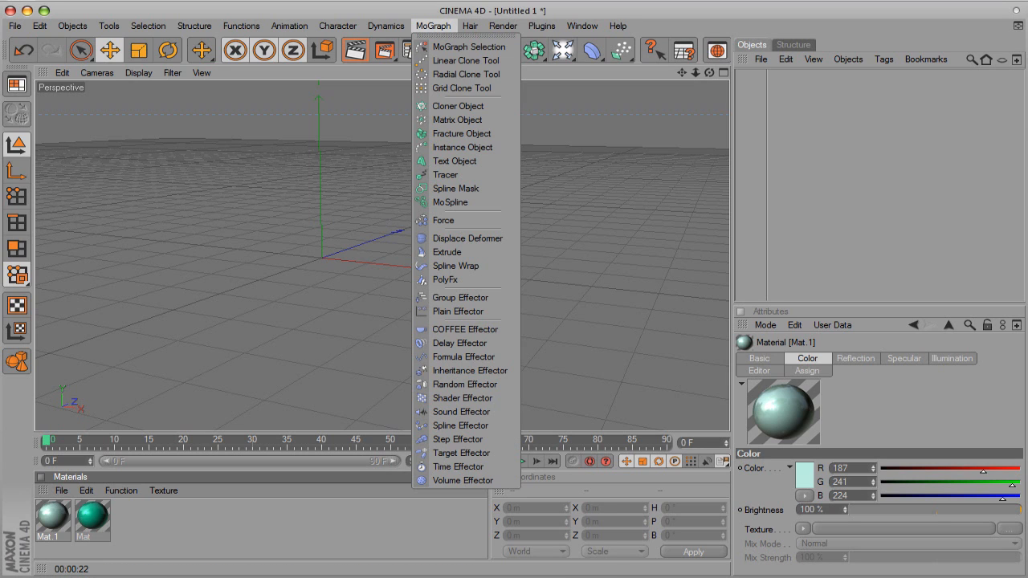
{"action": "left_click", "coordinate": [457, 160]}
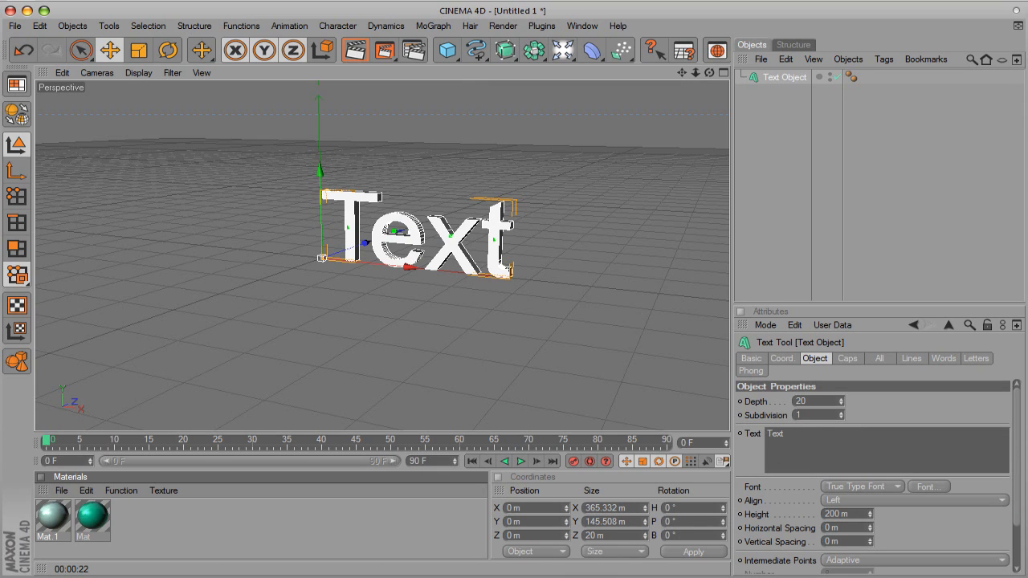
Replace the text content with the phrase 'HittMyles1'.
{"action": "left_click", "coordinate": [913, 500]}
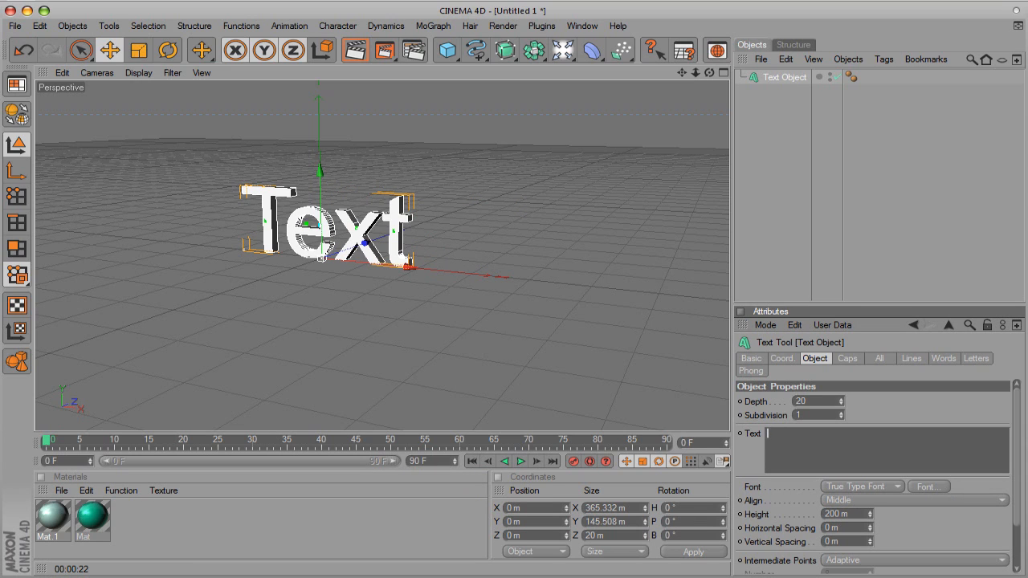
{"action": "type", "text": "Hi"}
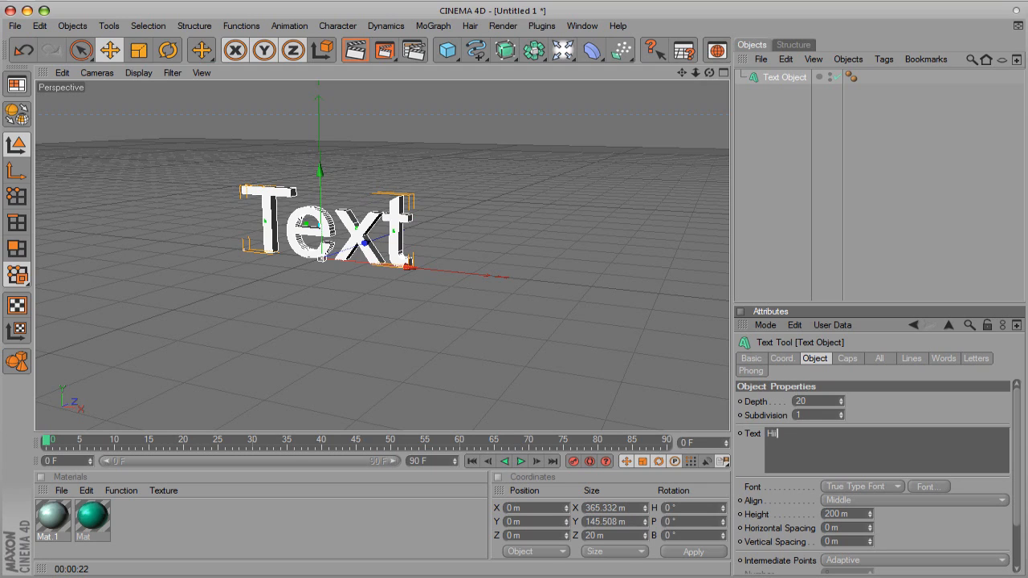
{"action": "type", "text": "tt M"}
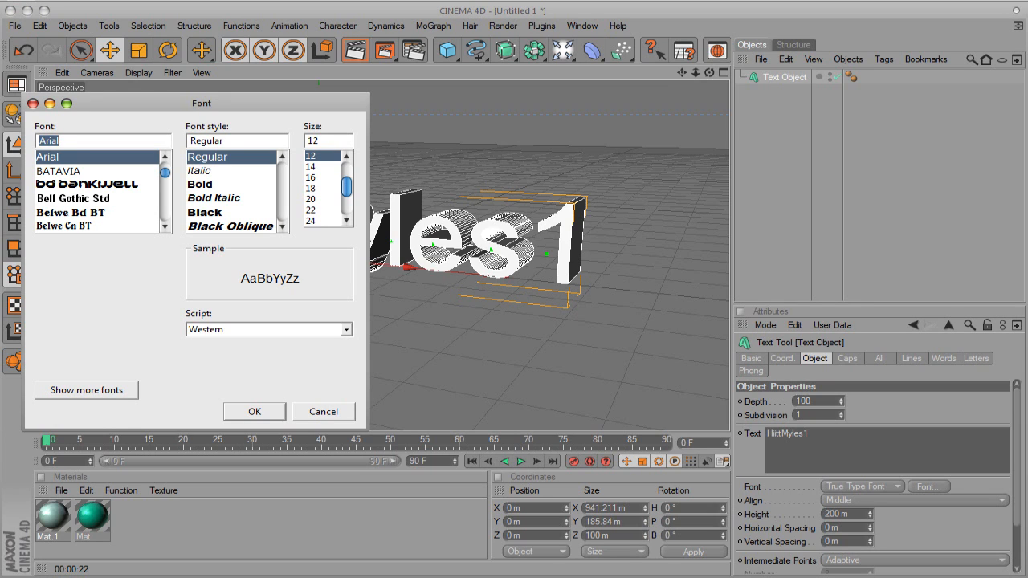
Choose BD Bankwell from the font list and confirm it.
{"action": "scroll", "scroll_direction": "up", "scroll_amount": 3}
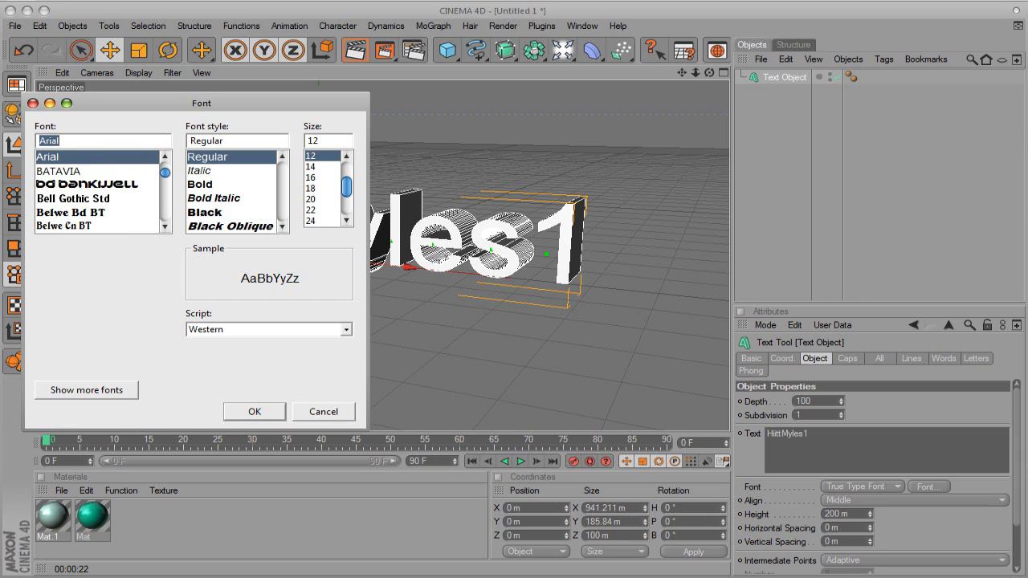
{"action": "left_click", "coordinate": [96, 184]}
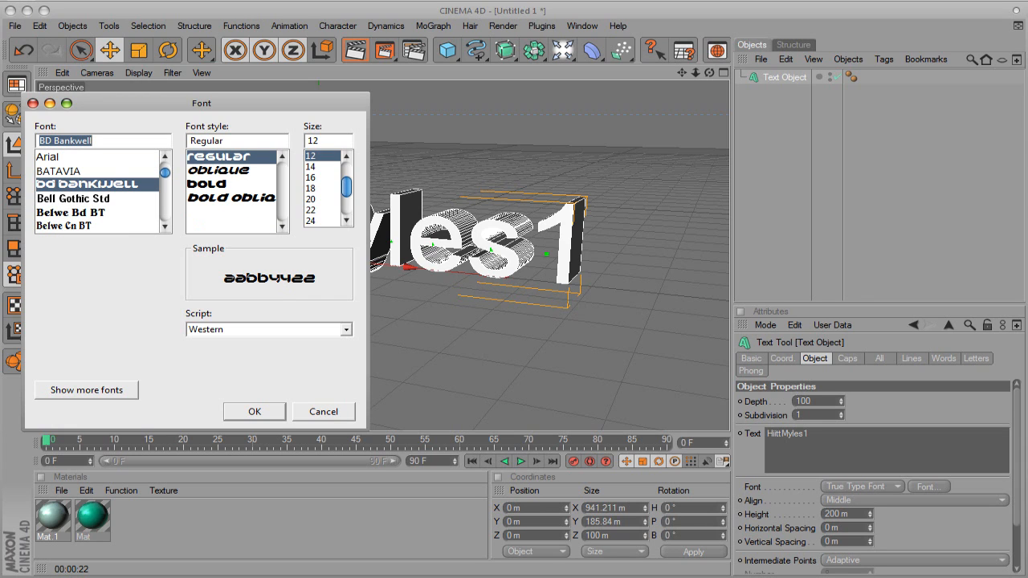
{"action": "left_click", "coordinate": [253, 411]}
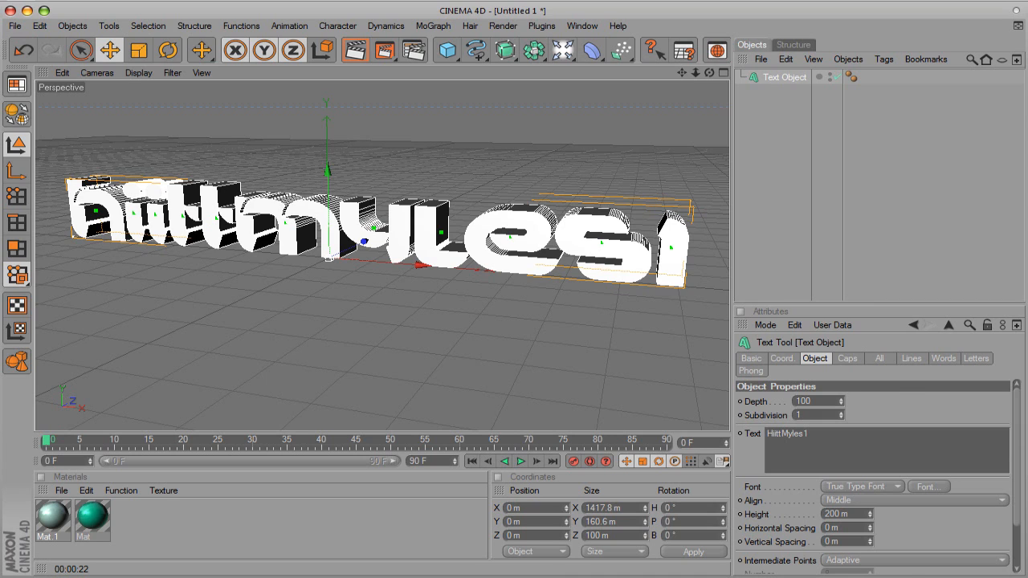
Set both the start and end caps of the text to Fillet Cap.
{"action": "left_click", "coordinate": [849, 359]}
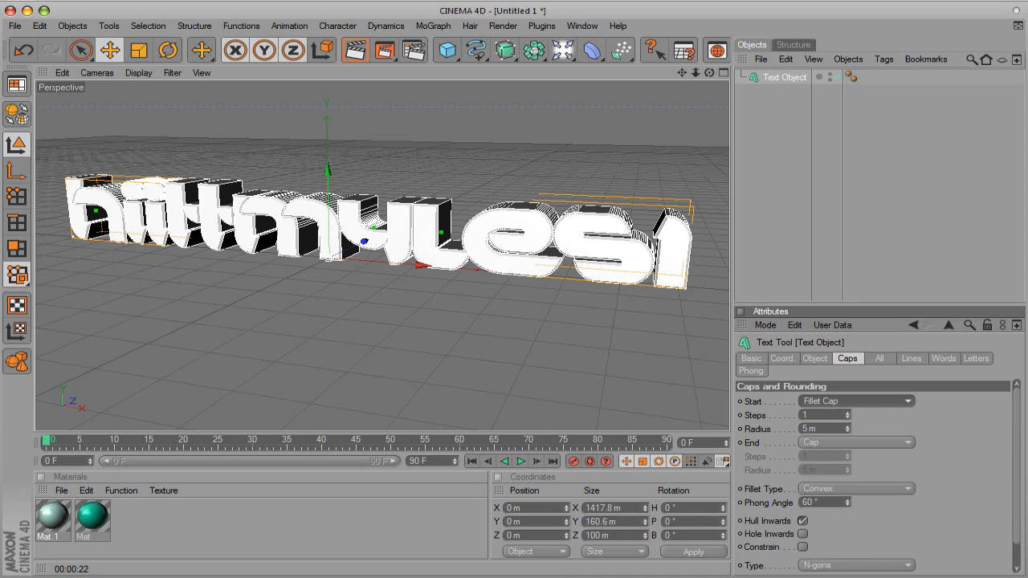
{"action": "left_click", "coordinate": [855, 442]}
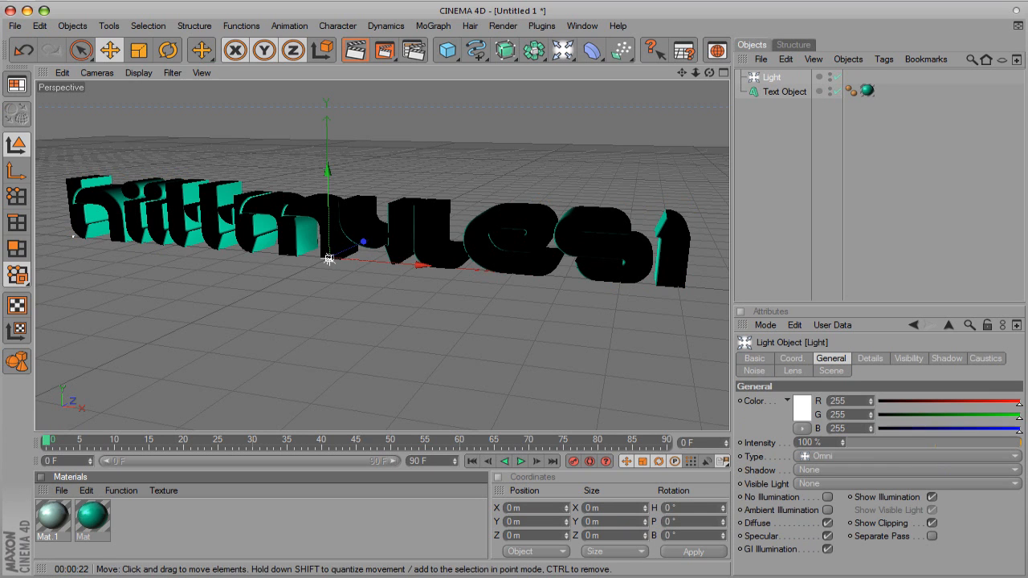
Move the first light along Z to sit in front of the text.
{"action": "left_click_drag", "start_coordinate": [328, 249], "coordinate": [324, 270]}
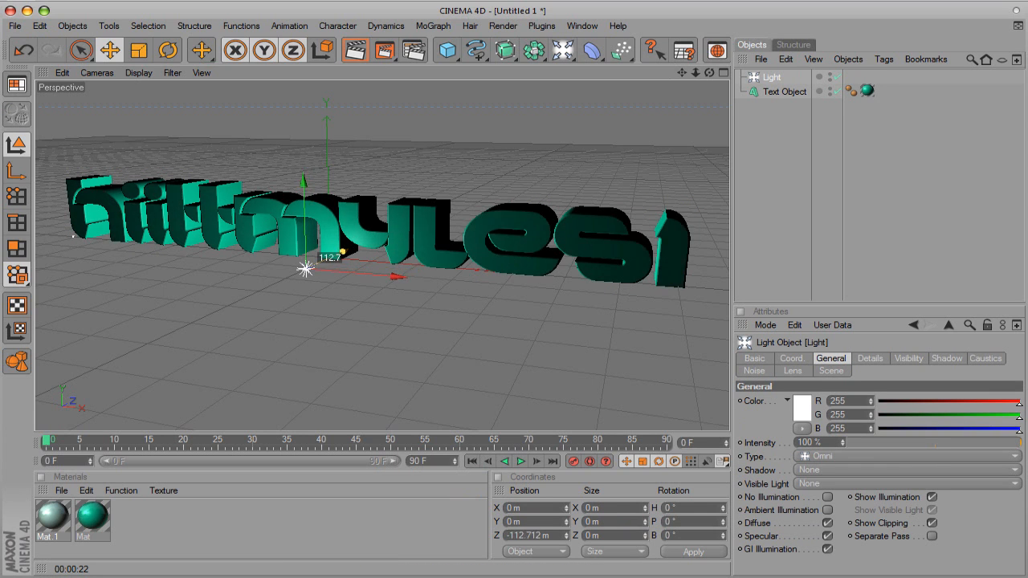
{"action": "left_click_drag", "start_coordinate": [329, 257], "coordinate": [318, 270]}
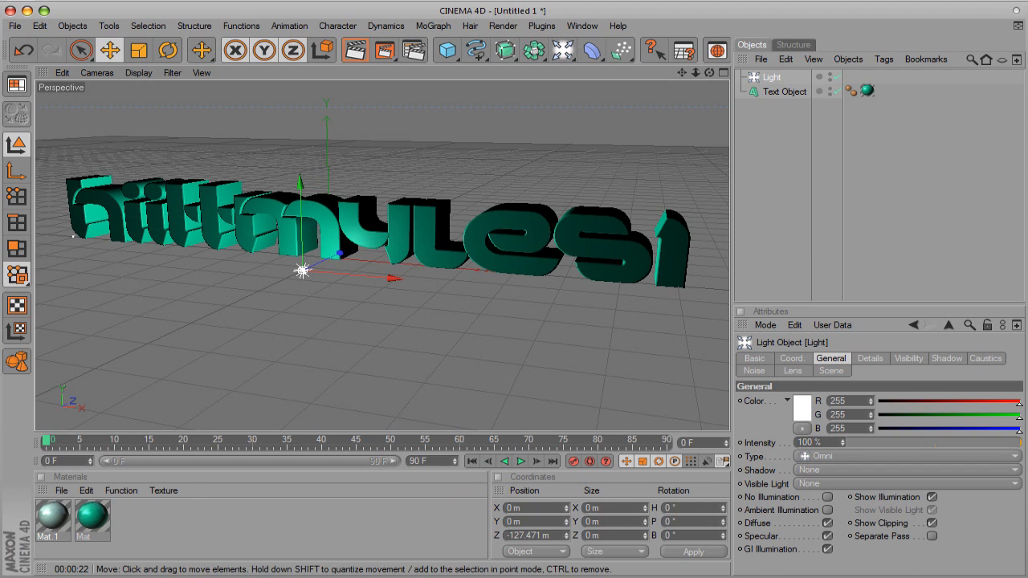
Add a second light (Light.1) and slide it along X beside the text.
{"action": "left_click", "coordinate": [784, 90]}
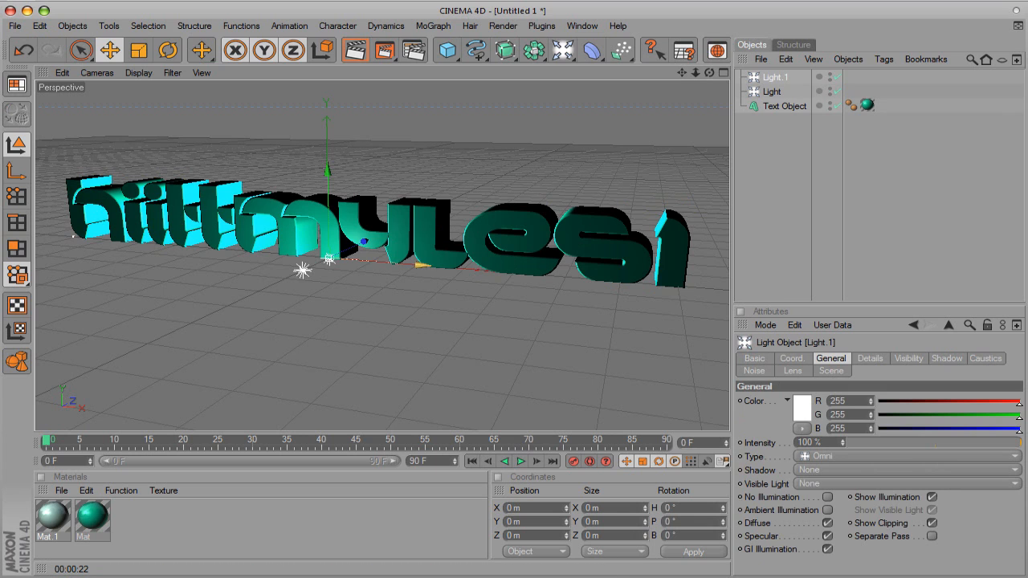
{"action": "left_click_drag", "start_coordinate": [303, 272], "coordinate": [531, 276]}
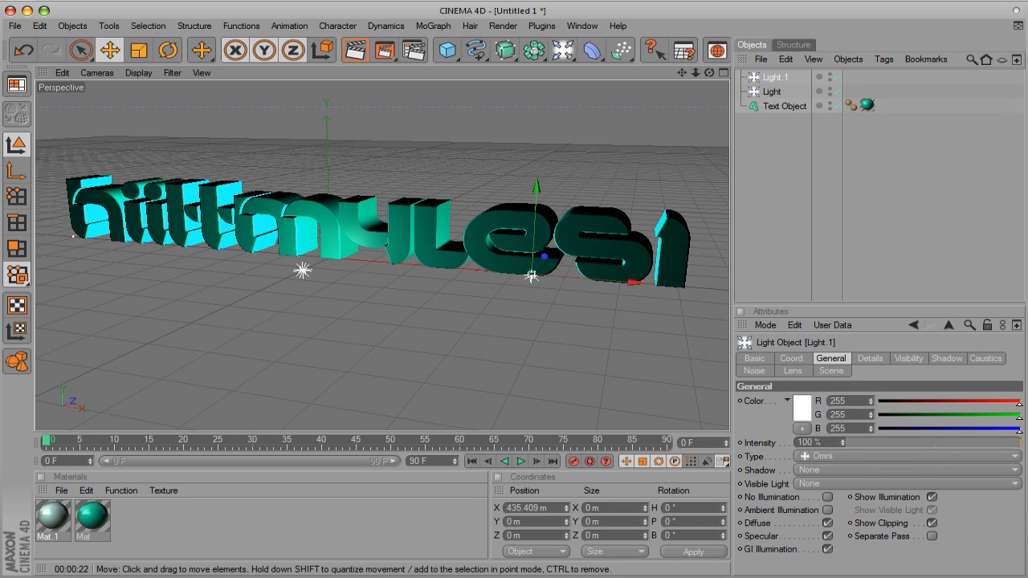
{"action": "left_click_drag", "start_coordinate": [533, 276], "coordinate": [520, 291]}
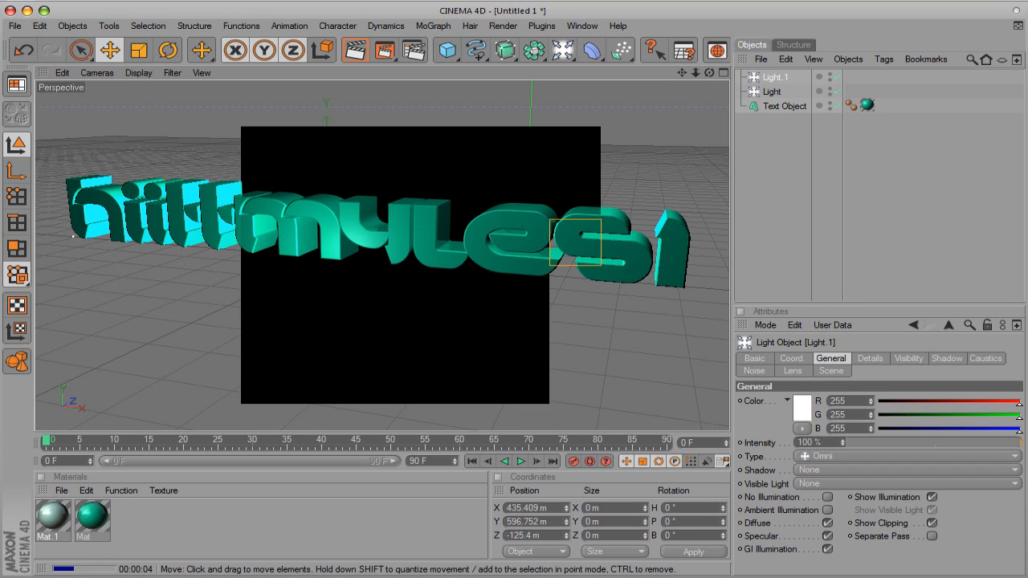
{"action": "left_click_drag", "start_coordinate": [575, 244], "coordinate": [627, 333]}
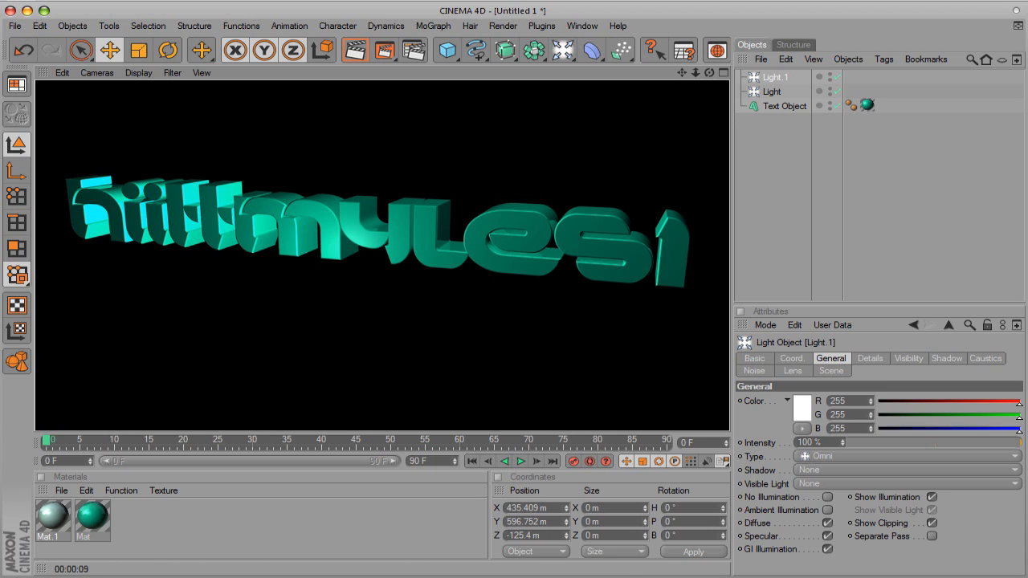
{"action": "left_click", "coordinate": [784, 106]}
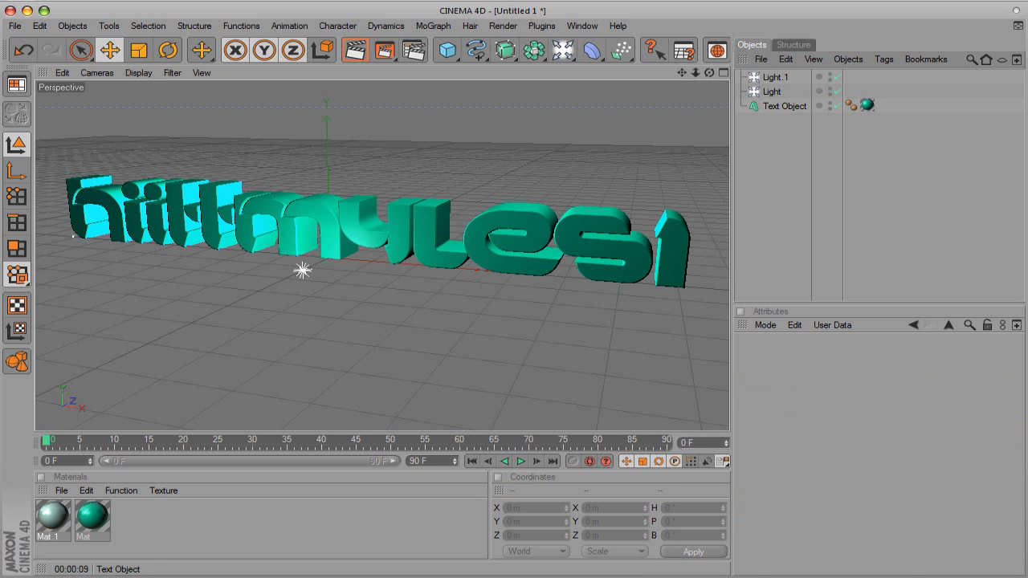
Copy the Text Object into Text Object.1 with fillet caps intact.
{"action": "left_click", "coordinate": [785, 106]}
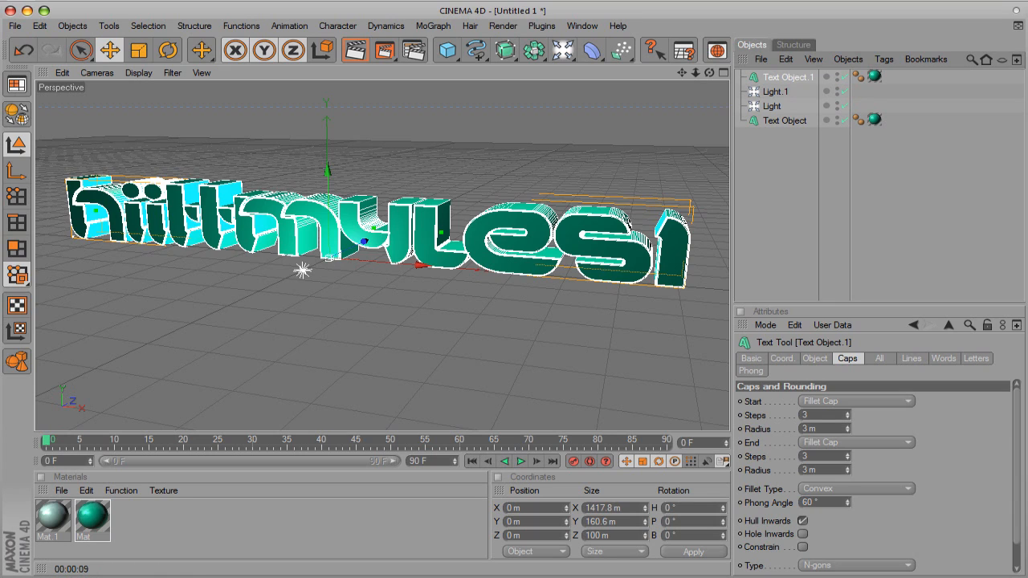
{"action": "left_click", "coordinate": [813, 359]}
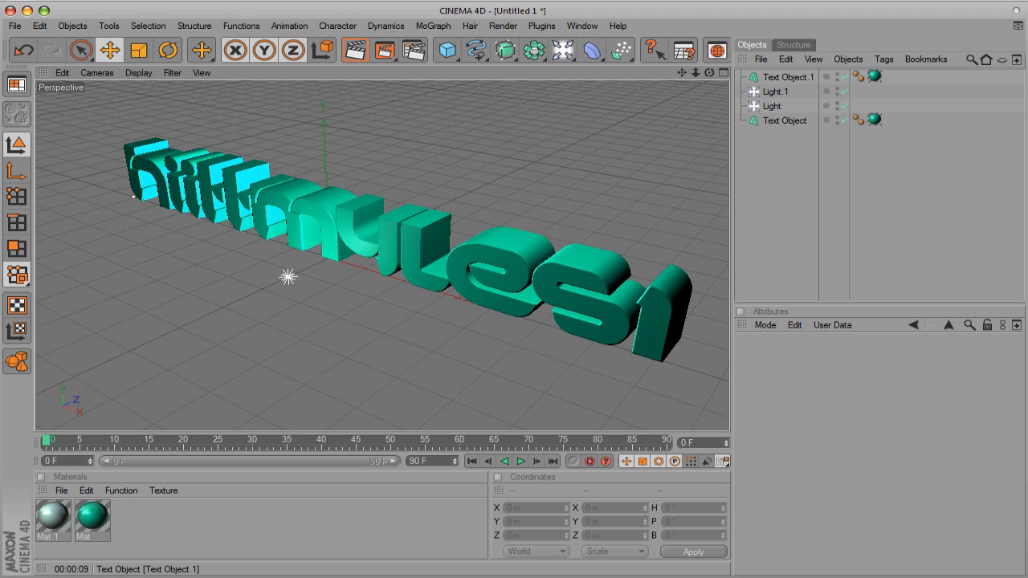
Select Text Object.1 and check the material on its texture tag.
{"action": "left_click", "coordinate": [789, 77]}
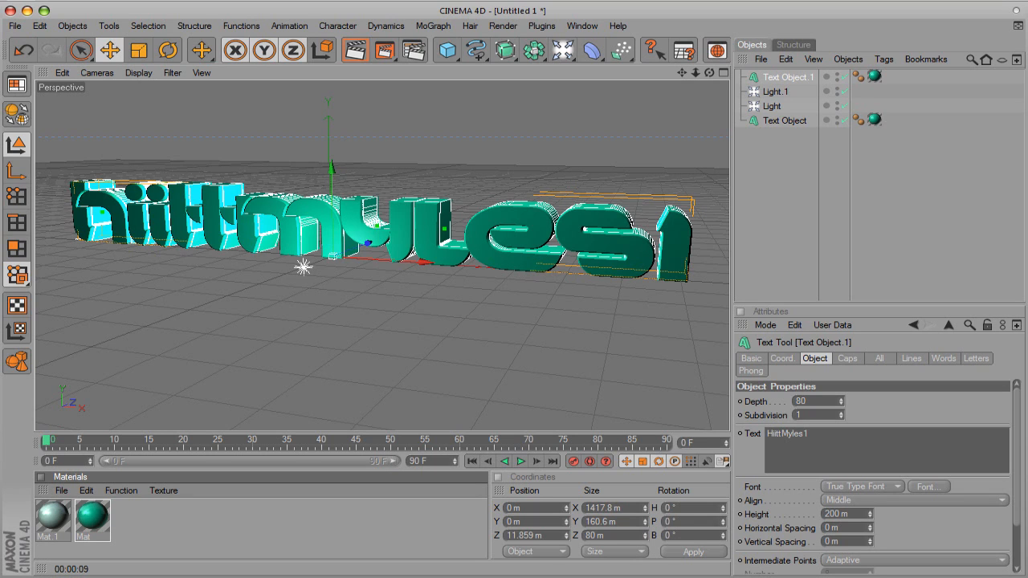
{"action": "left_click", "coordinate": [890, 76]}
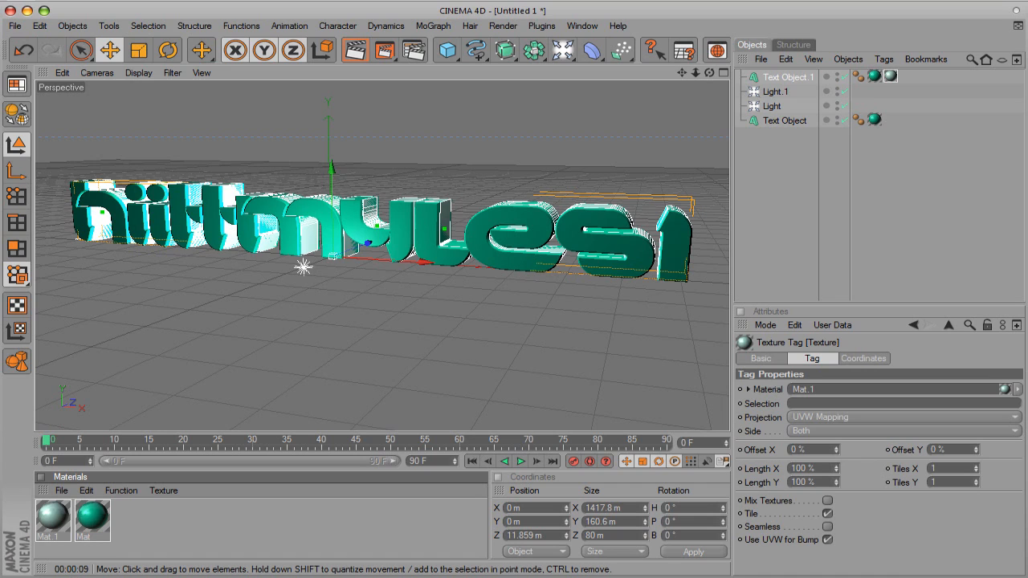